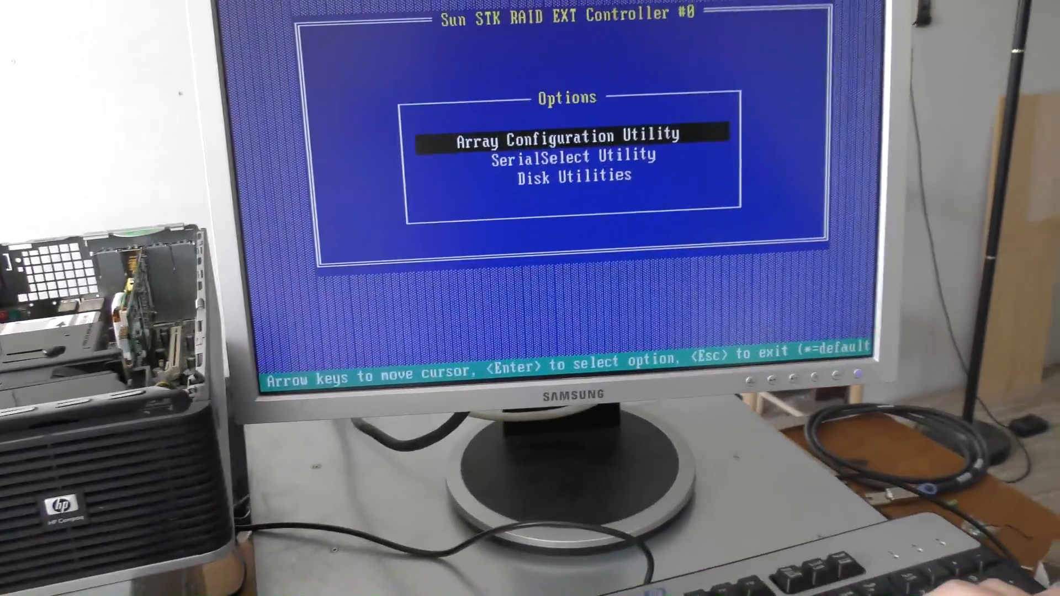
key("Down")
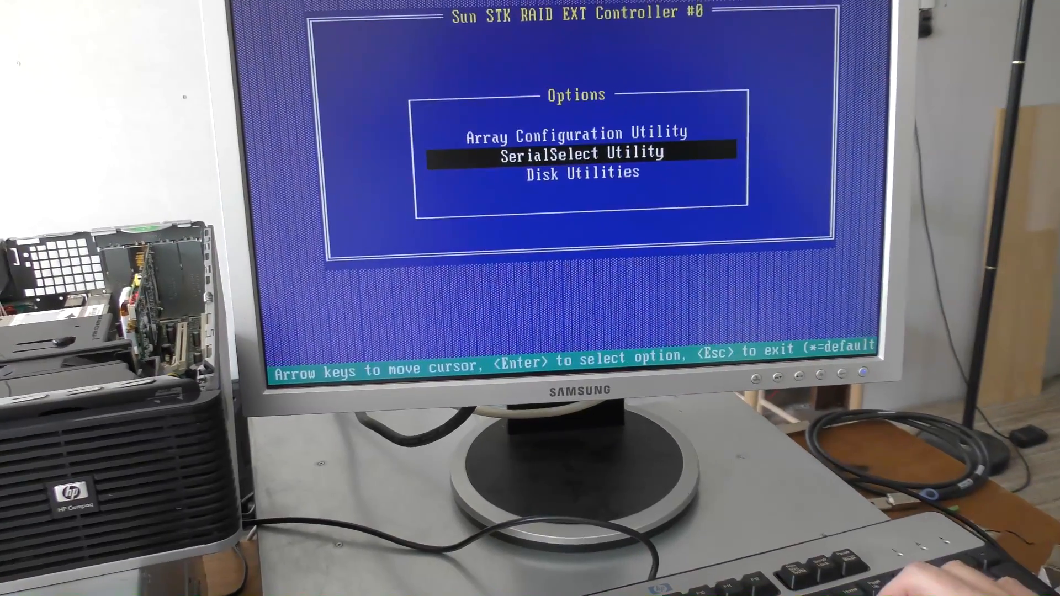
key("Down")
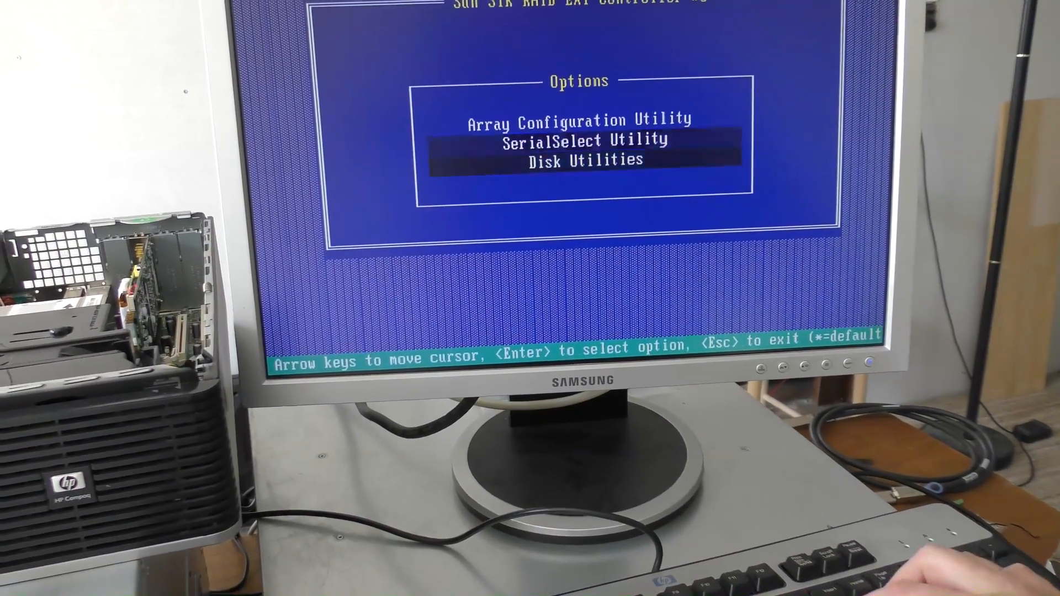